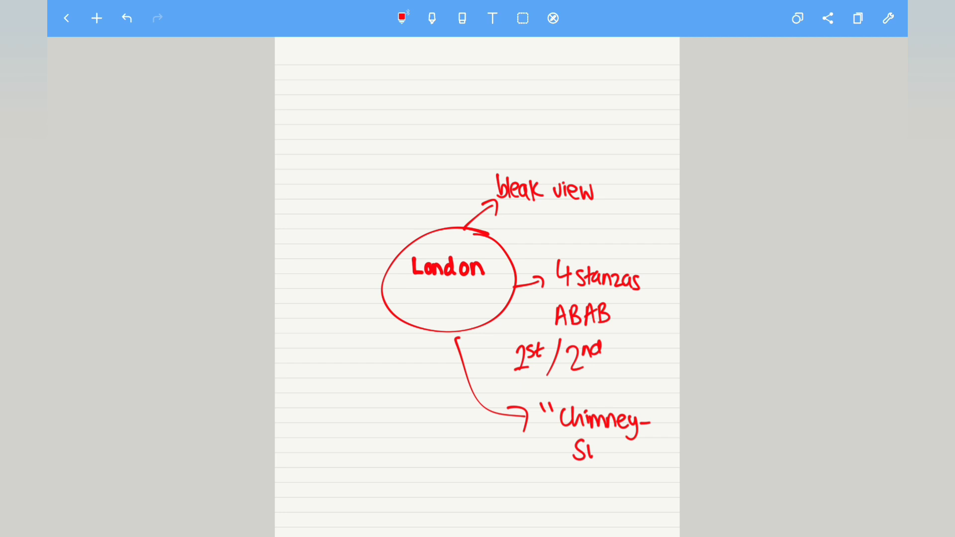
Finish handwriting "Chimney-Sweeper" in red and scroll up to make room for the next quote
text(Sweeper")
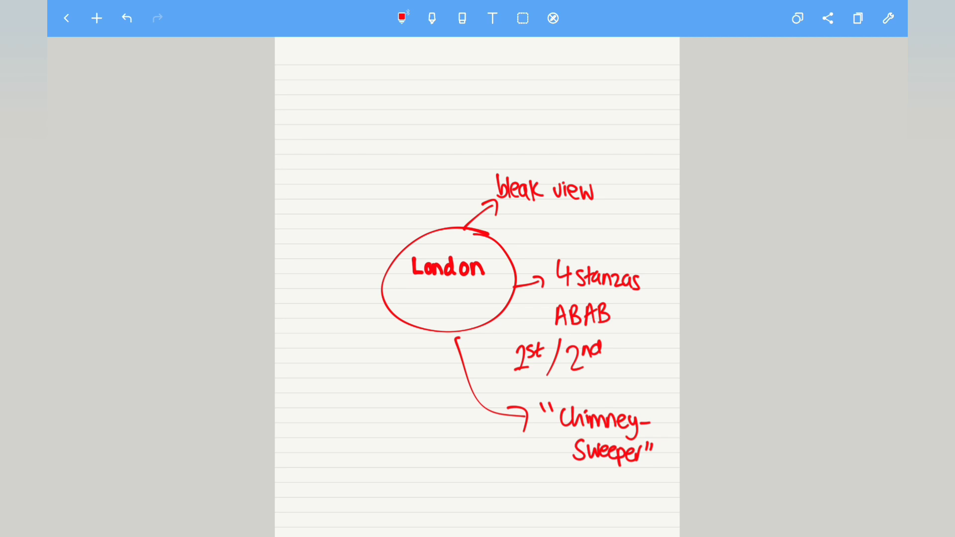
scroll(up, 3)
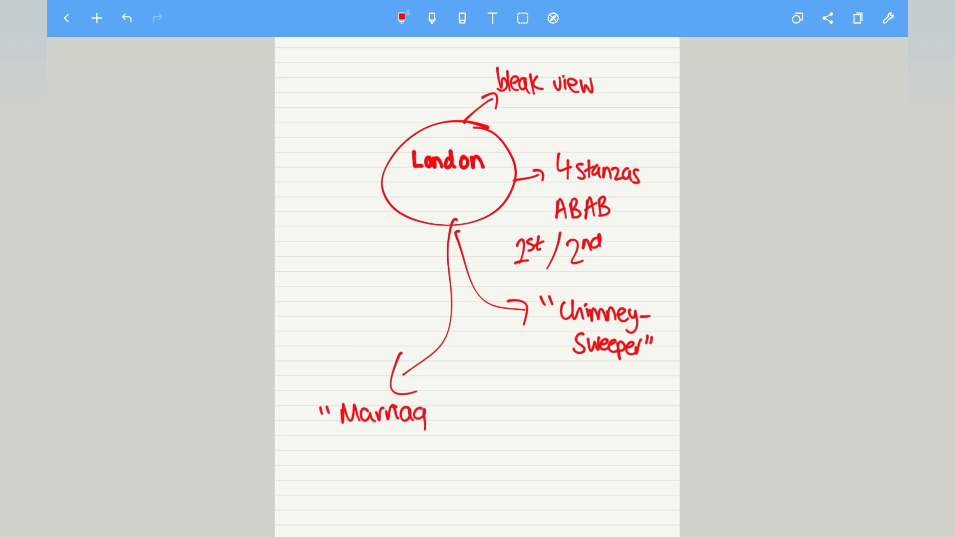
text(ge hearse")
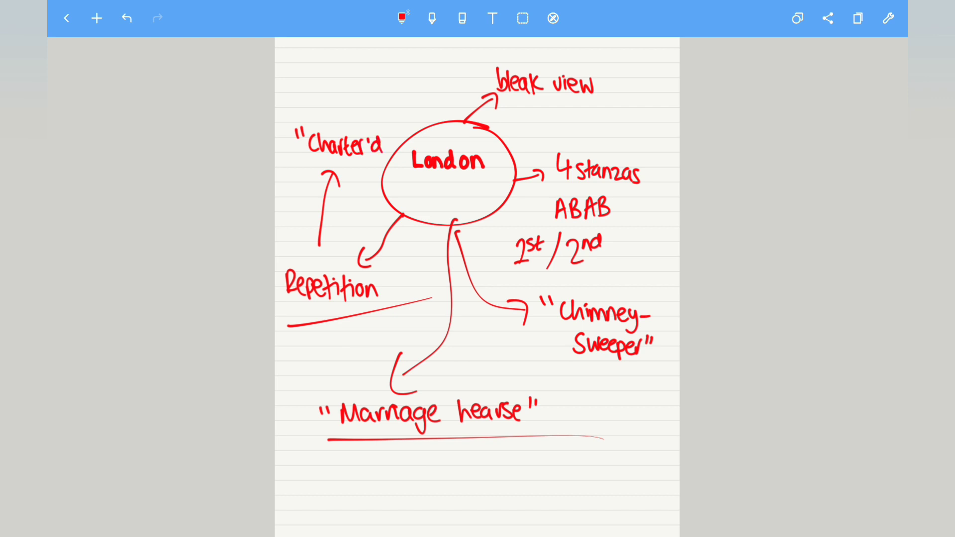
Draw the Repetition branch left of London with an arrow up to the "Charter'd" quote
click(393, 131)
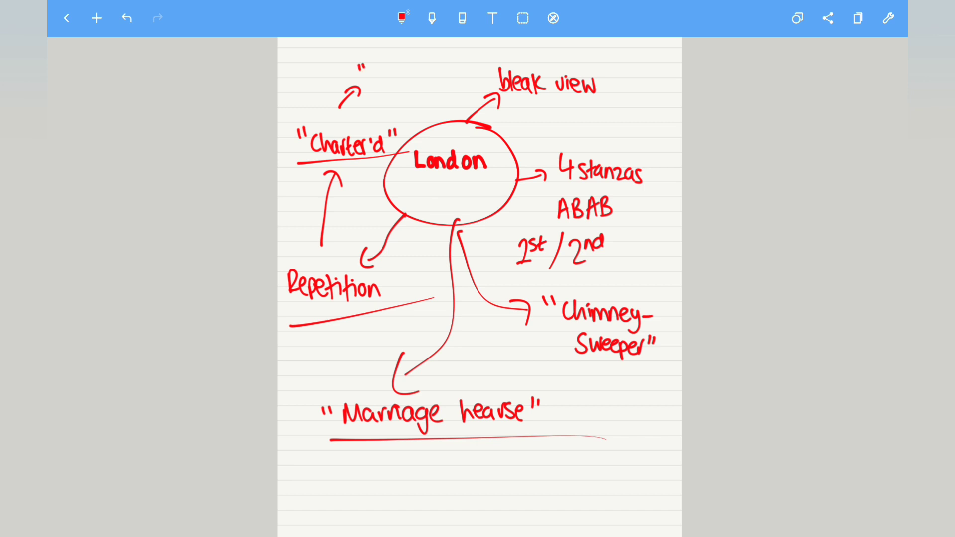
Write and circle "marks" and "every" above London, then begin another quote at the top left
text(marks")
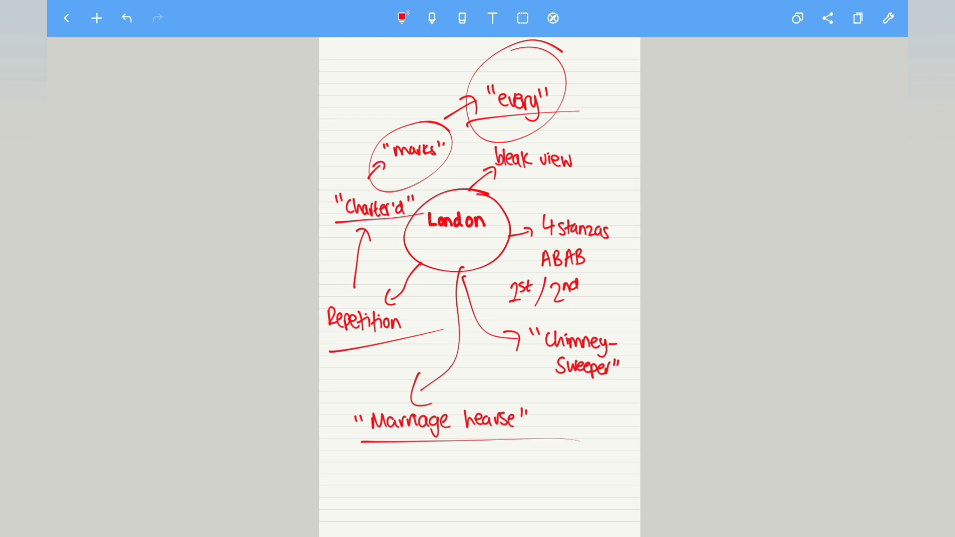
drag(351, 73, 378, 88)
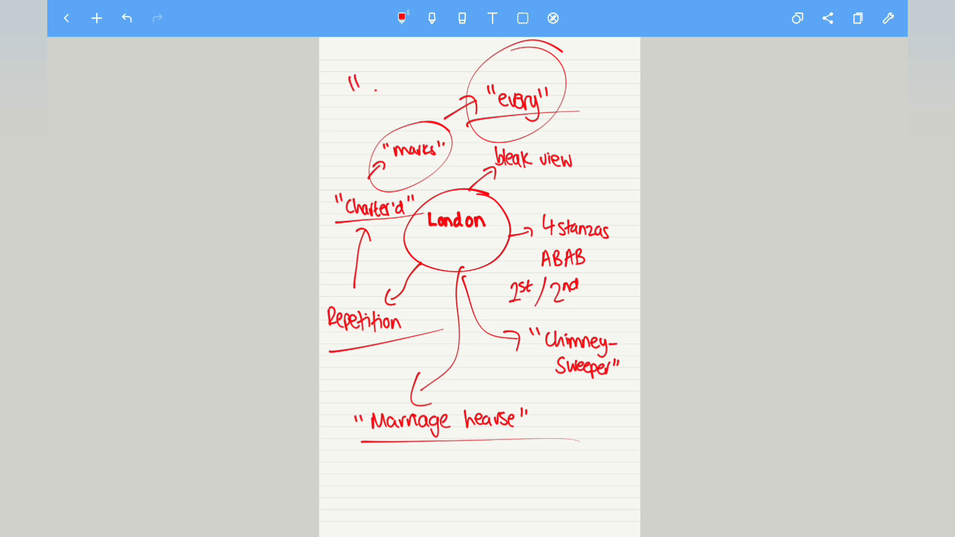